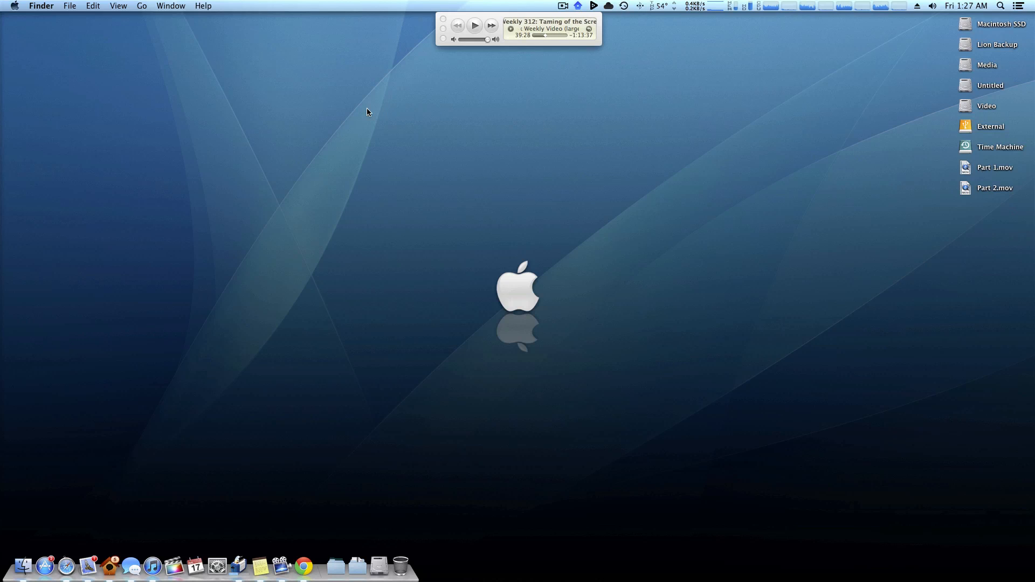
mouse_move(125, 113)
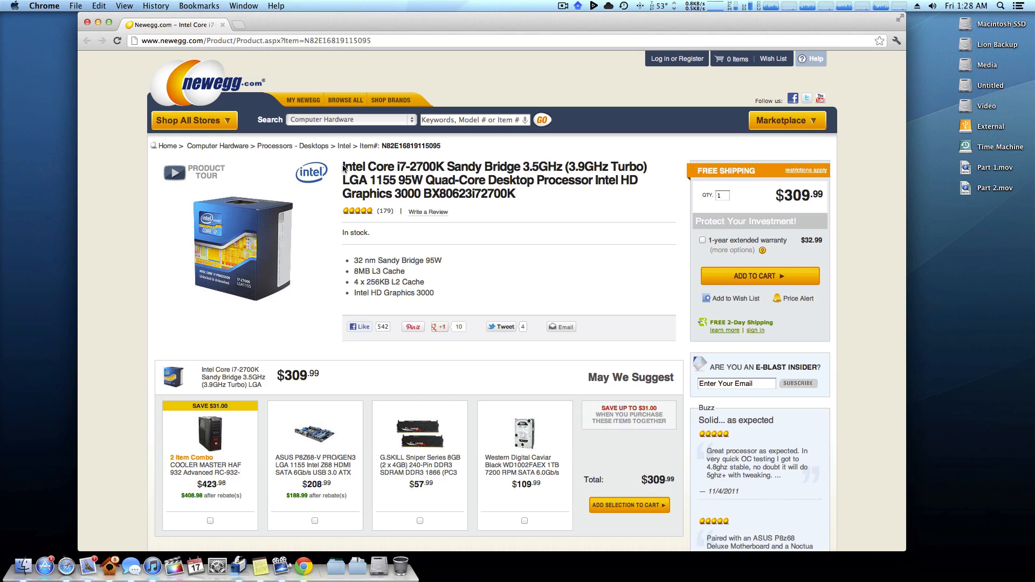
mouse_move(362, 180)
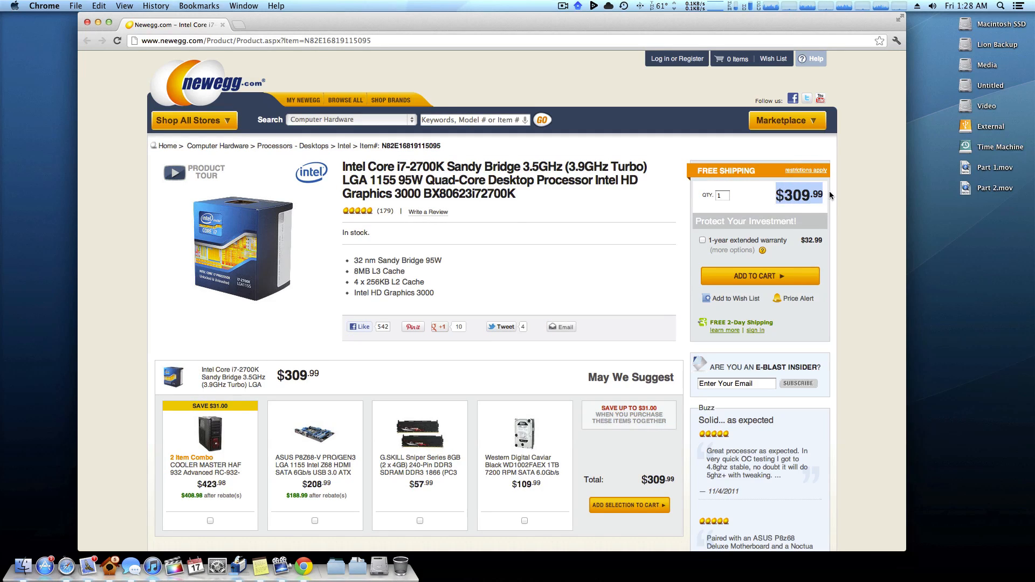
mouse_move(525, 190)
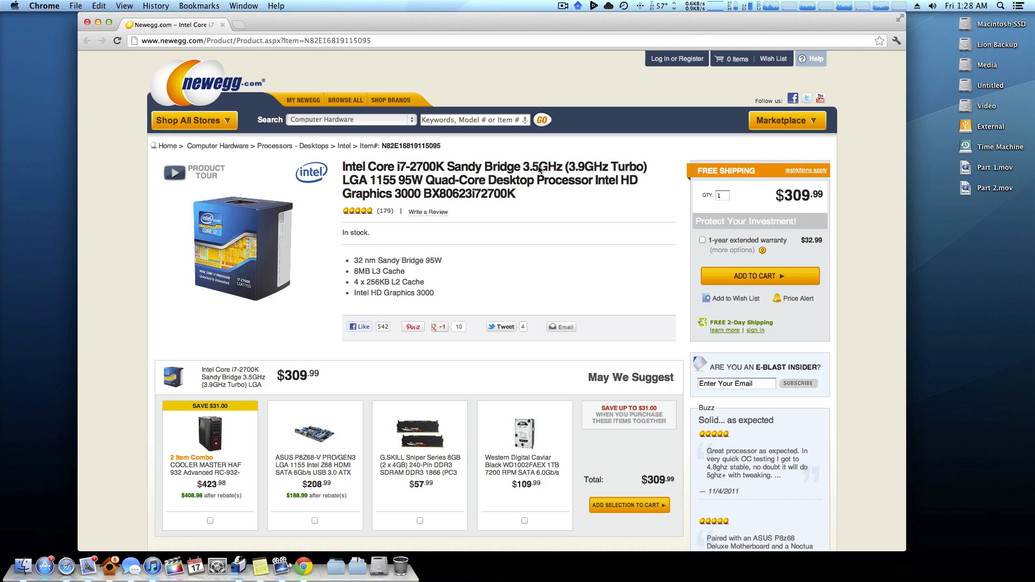
Bring Chrome's Newegg Intel Core i7-2700K Sandy Bridge page ($309.99) into view
left_click_drag(538, 169, 433, 194)
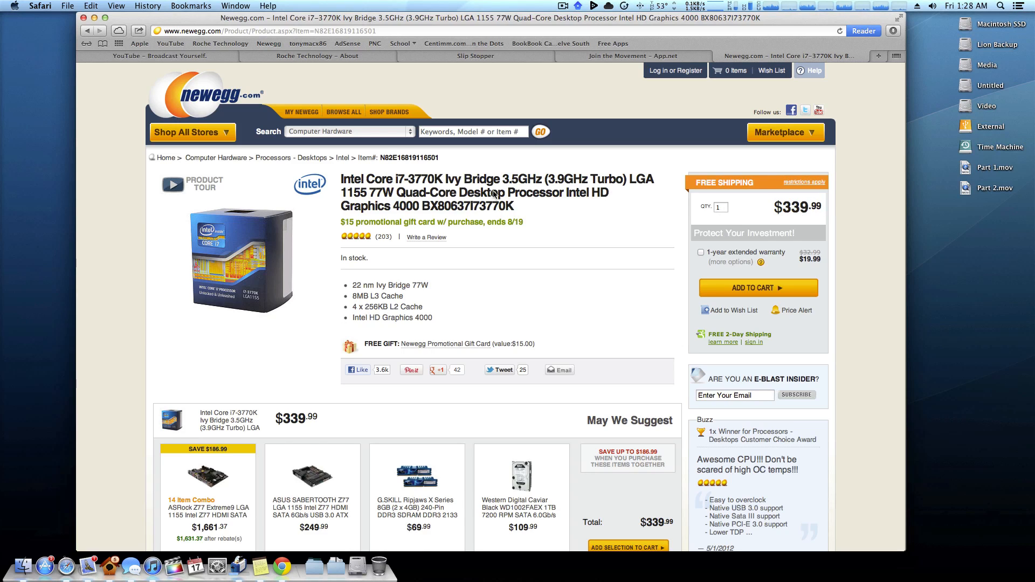
Bring Safari's Newegg Intel Core i7-3770K Ivy Bridge page ($339.99) to the front
double_click(376, 207)
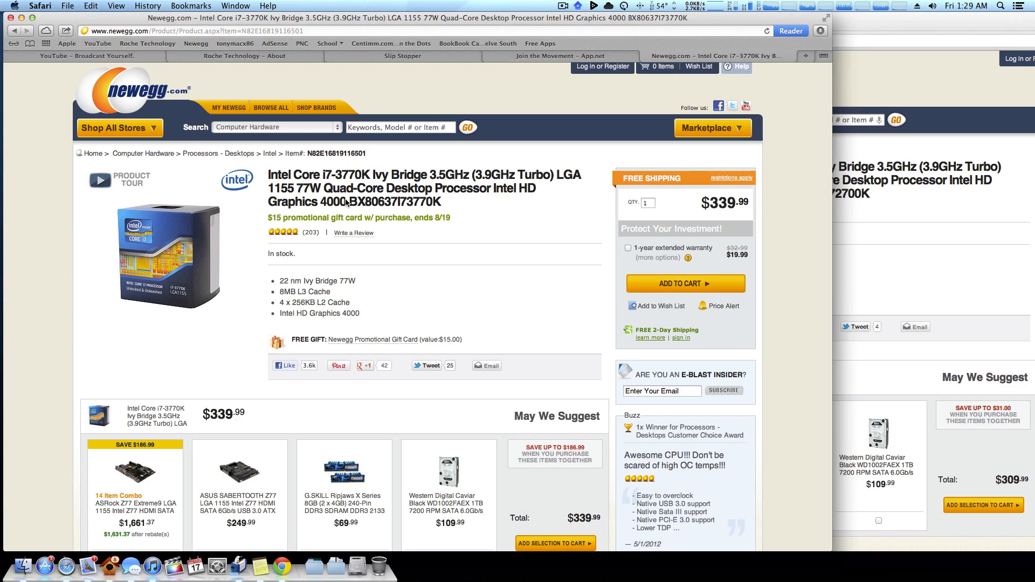
mouse_move(698, 207)
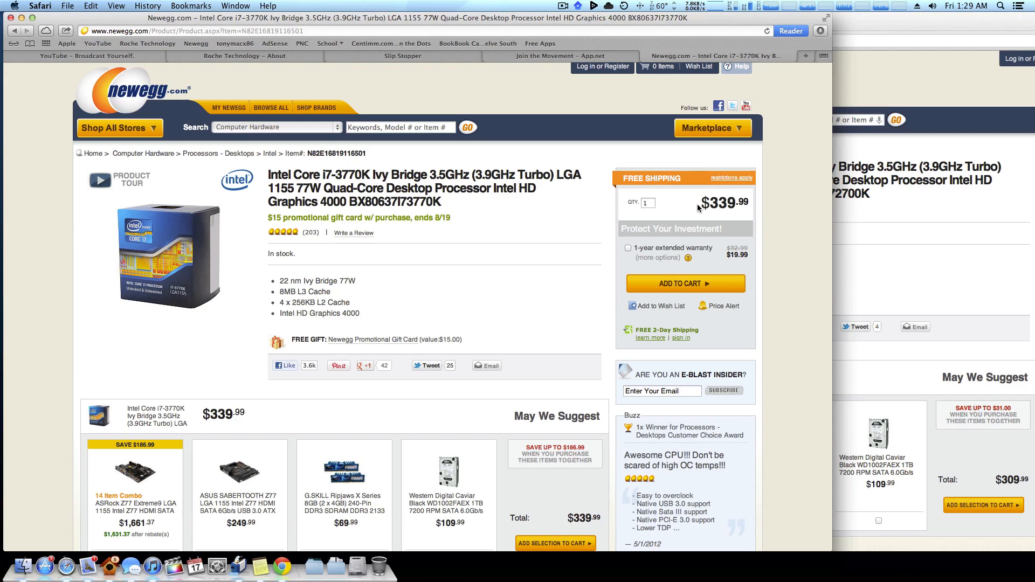
mouse_move(746, 204)
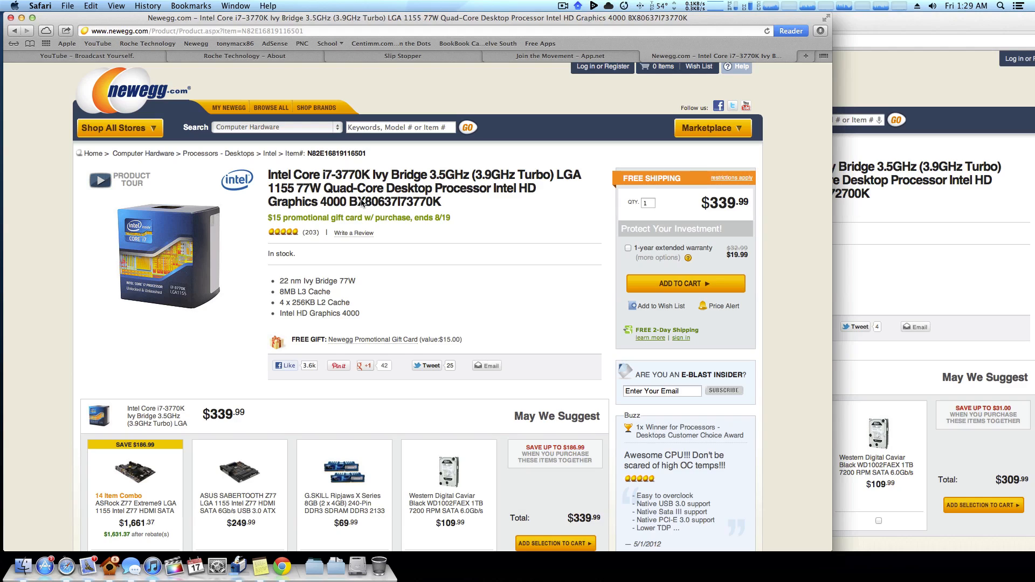
Narrow the Safari i7-3770K window so the Chrome i7-2700K page shows on the right
double_click(304, 202)
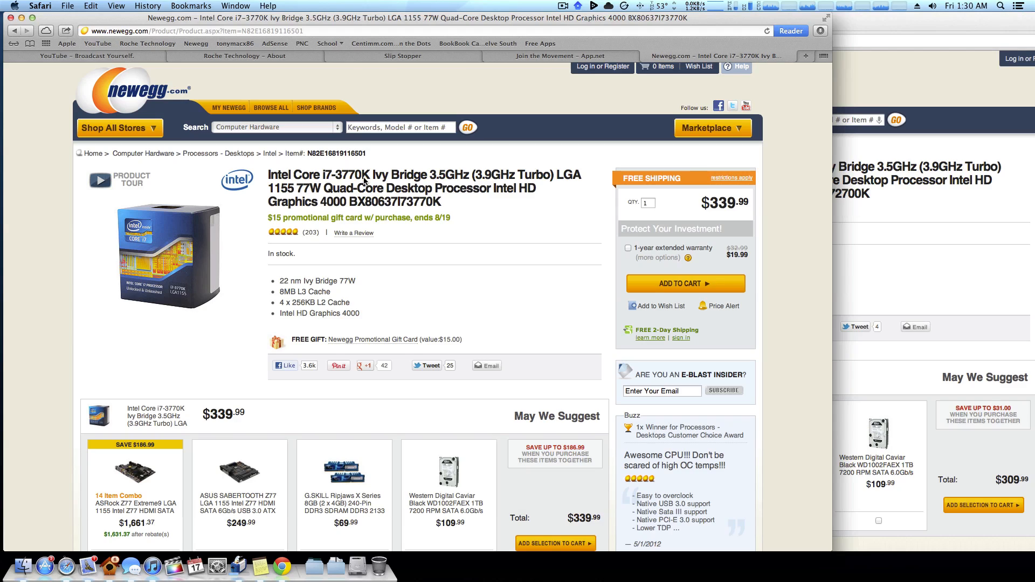
mouse_move(367, 181)
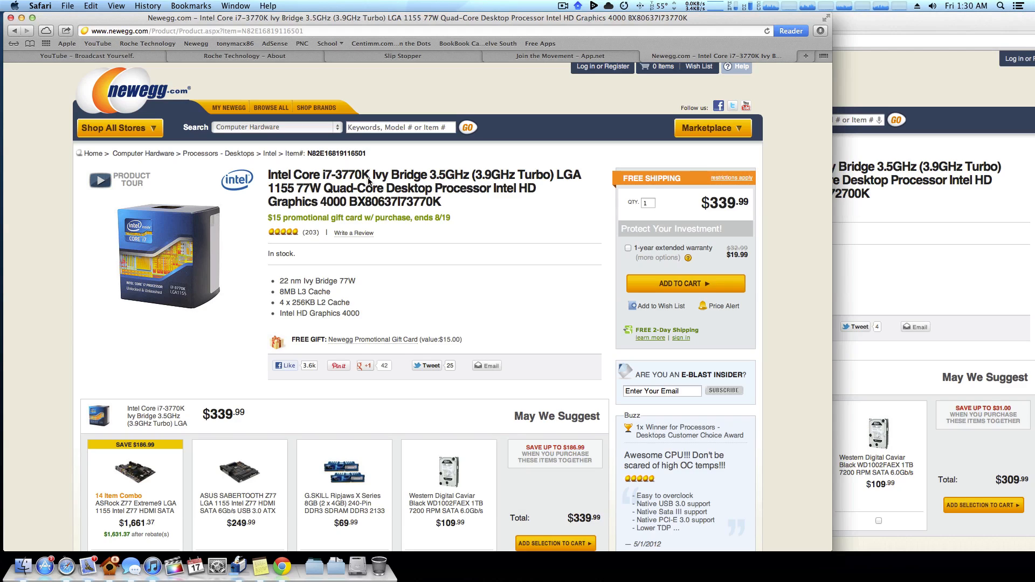
double_click(388, 175)
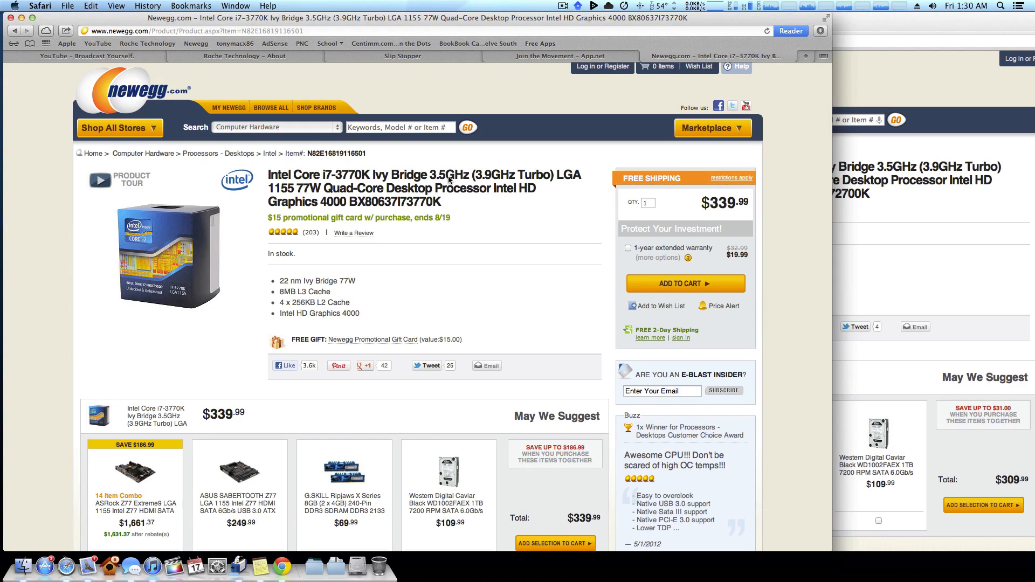
mouse_move(501, 182)
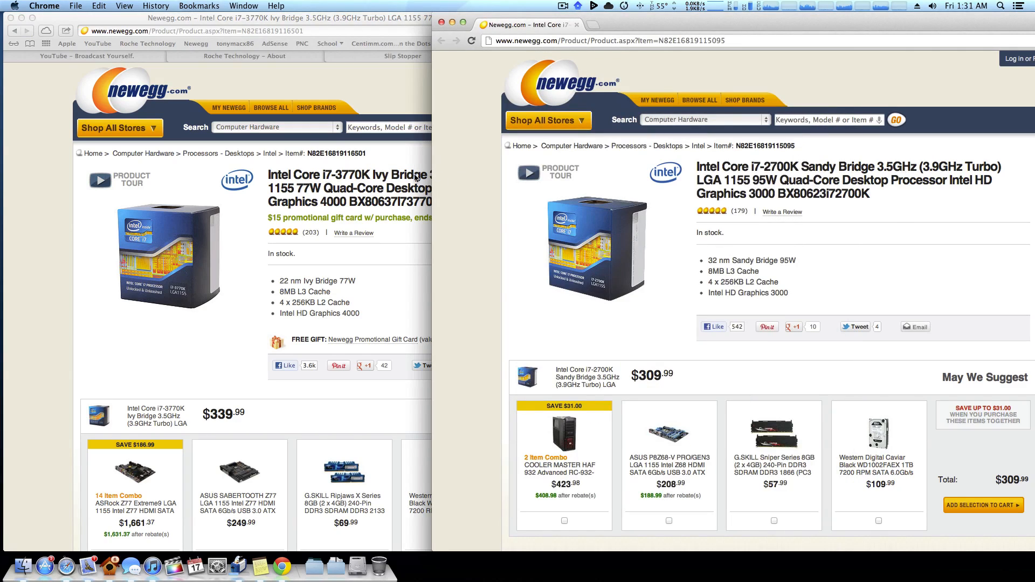
mouse_move(601, 172)
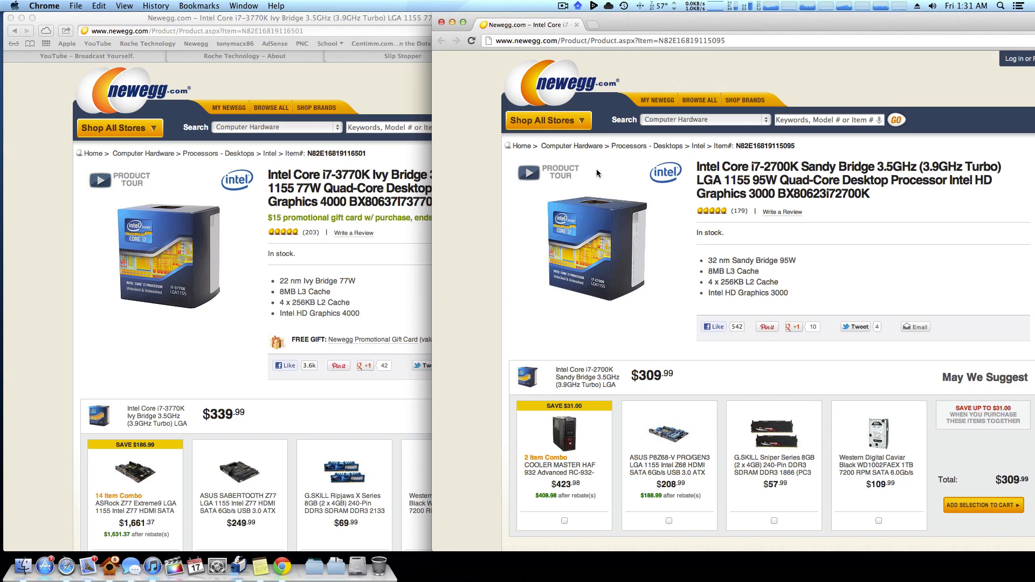
mouse_move(390, 176)
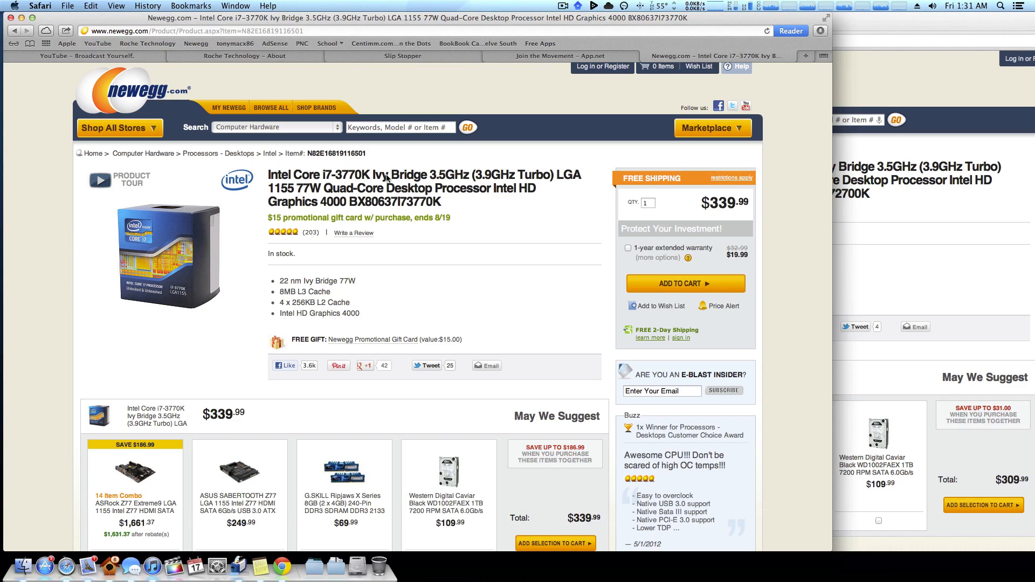
mouse_move(382, 178)
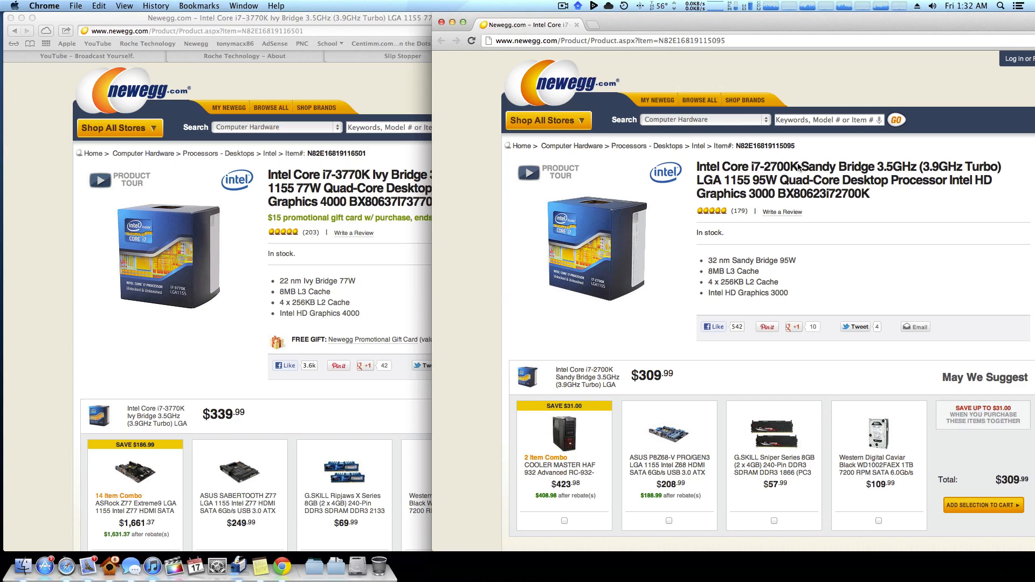
mouse_move(797, 171)
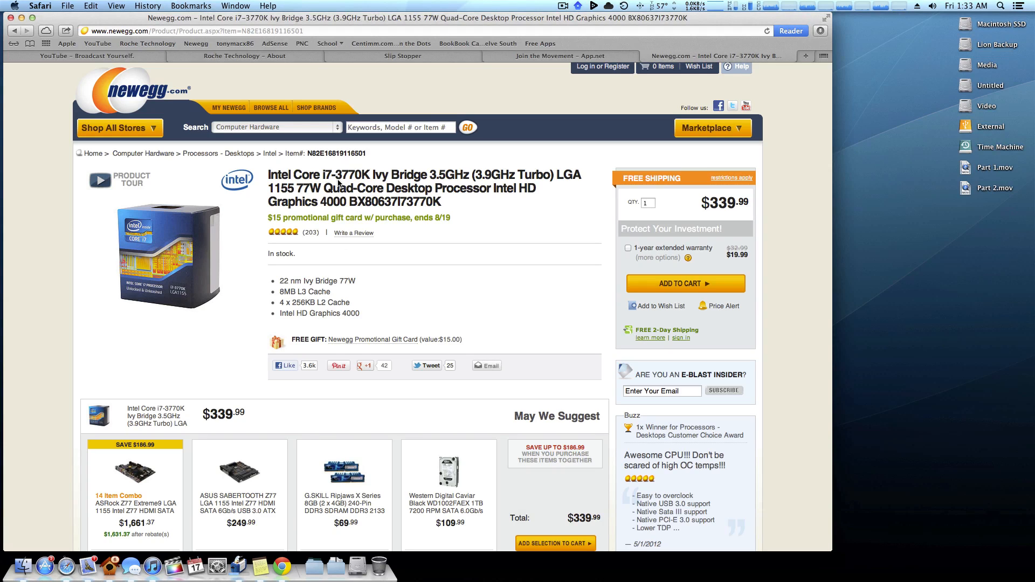
mouse_move(353, 176)
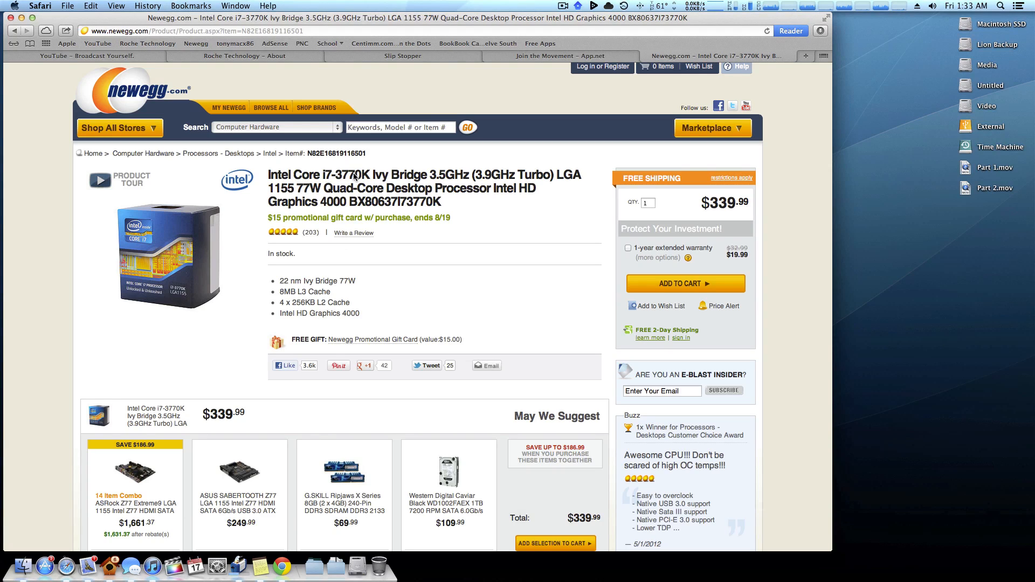
mouse_move(345, 205)
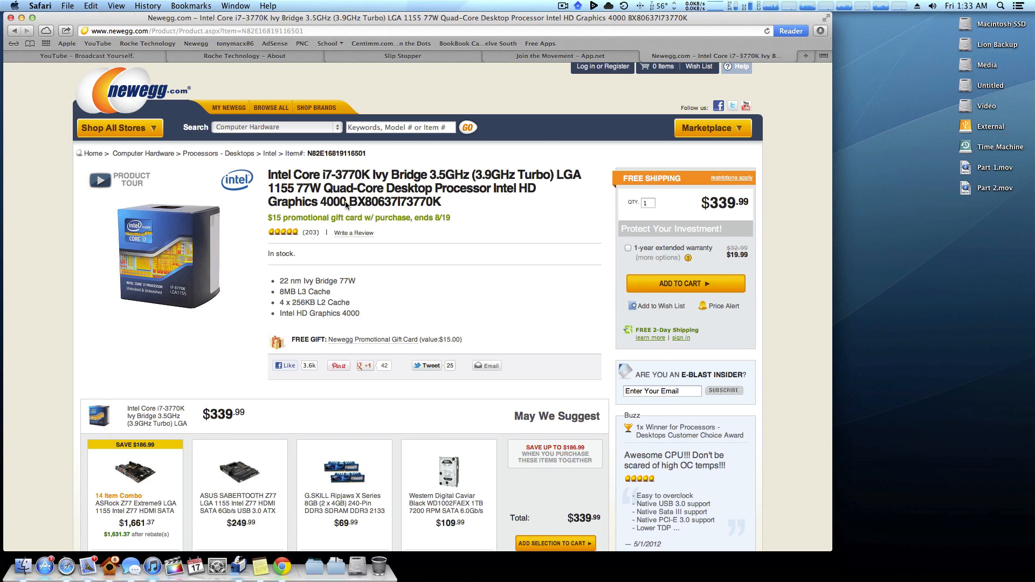
mouse_move(419, 205)
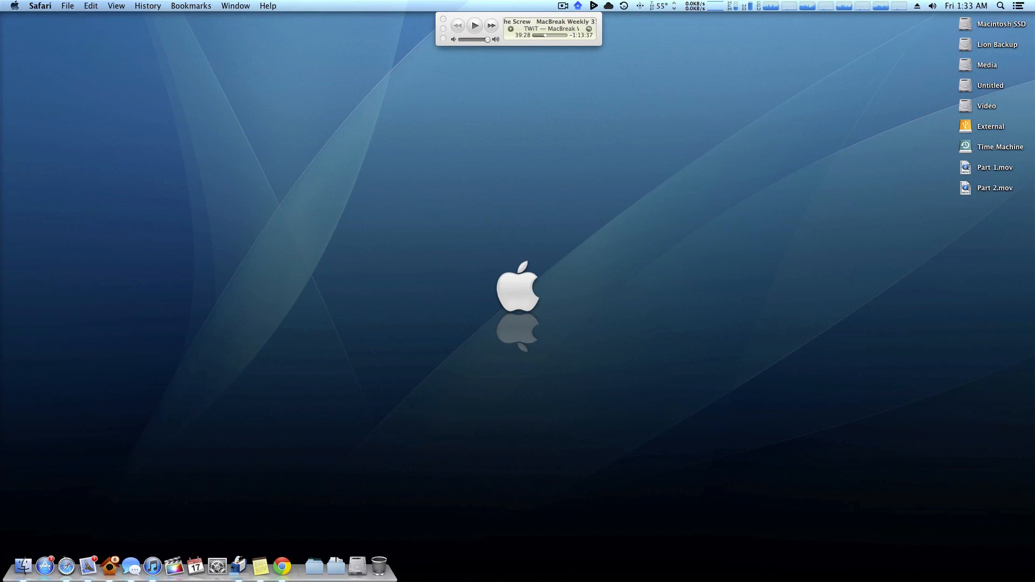
Close the browser windows and activate Finder with the empty desktop showing
left_click(522, 105)
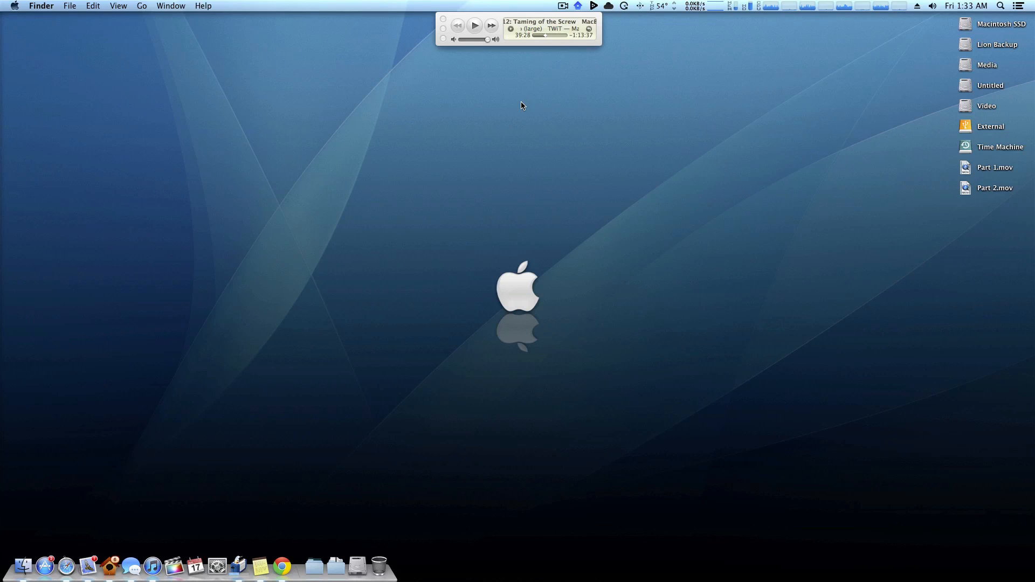
mouse_move(550, 158)
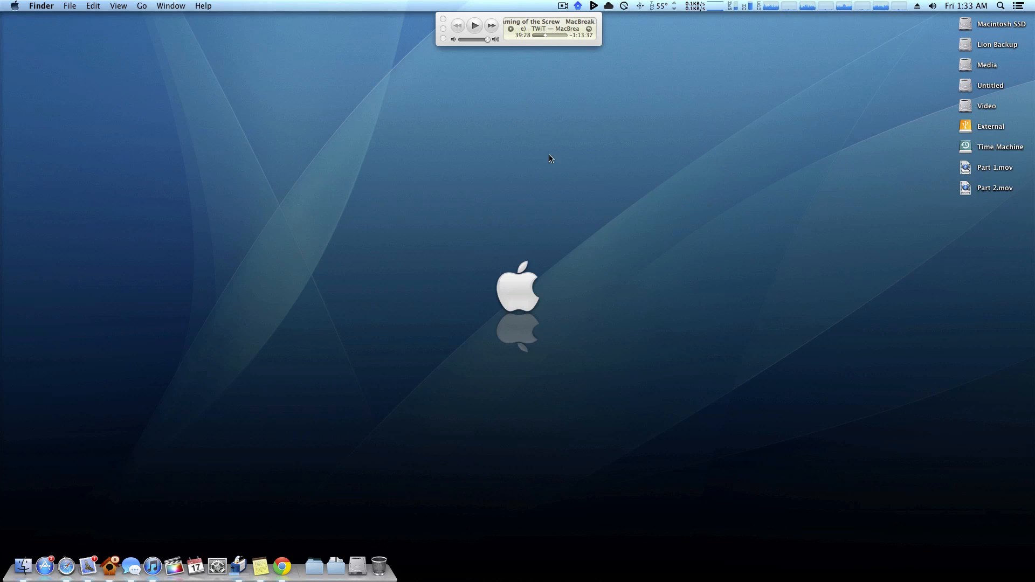
mouse_move(205, 131)
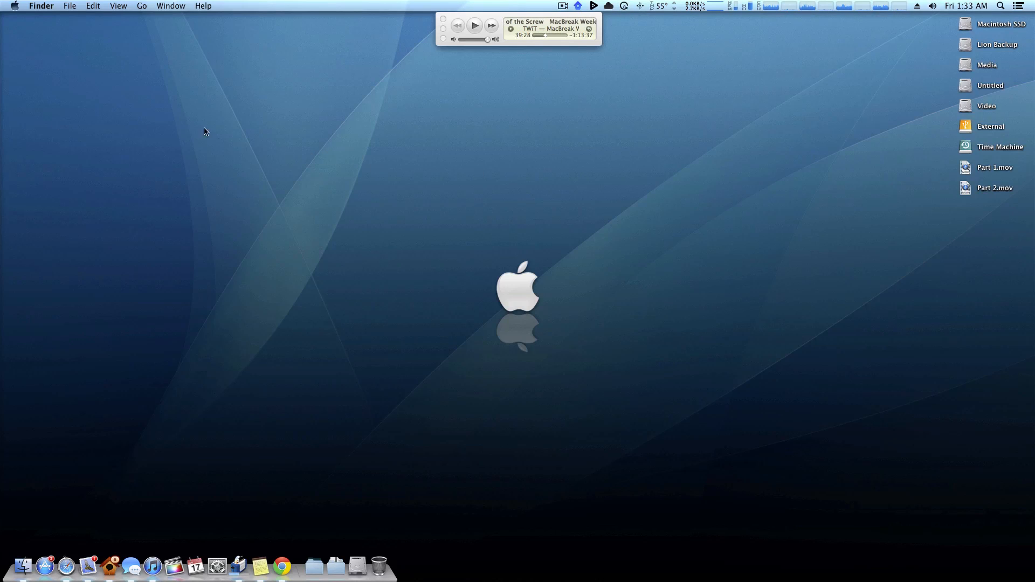